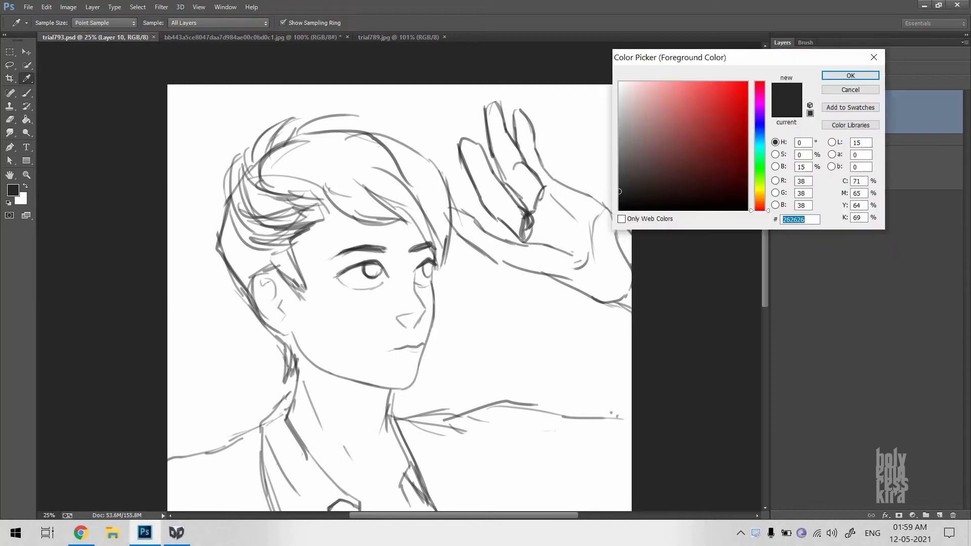
- Confirm a dark gray paint colour and paint the hair solid on Layer 10
left_click(848, 75)
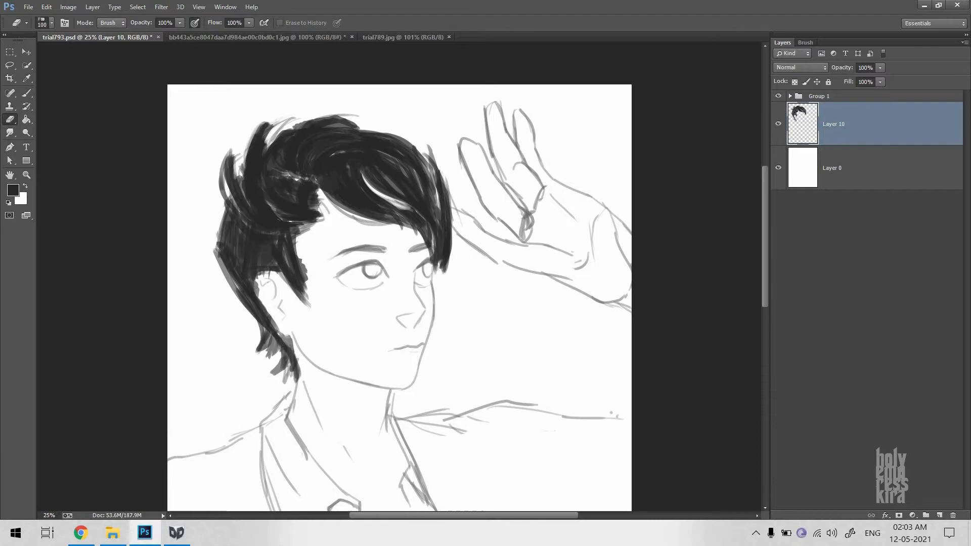
- Check the reference photo, then lay a flat mid-gray base on the face and neck
left_click(254, 36)
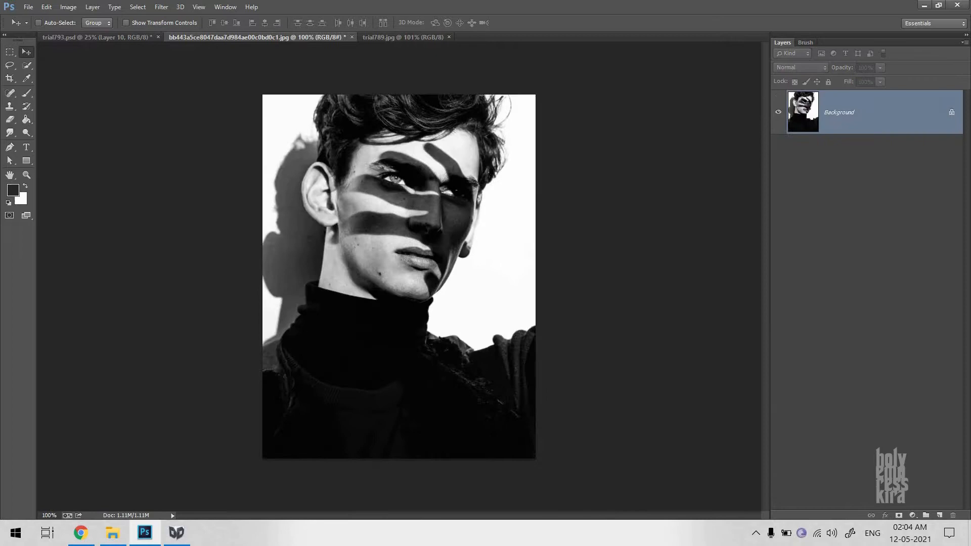
left_click(99, 37)
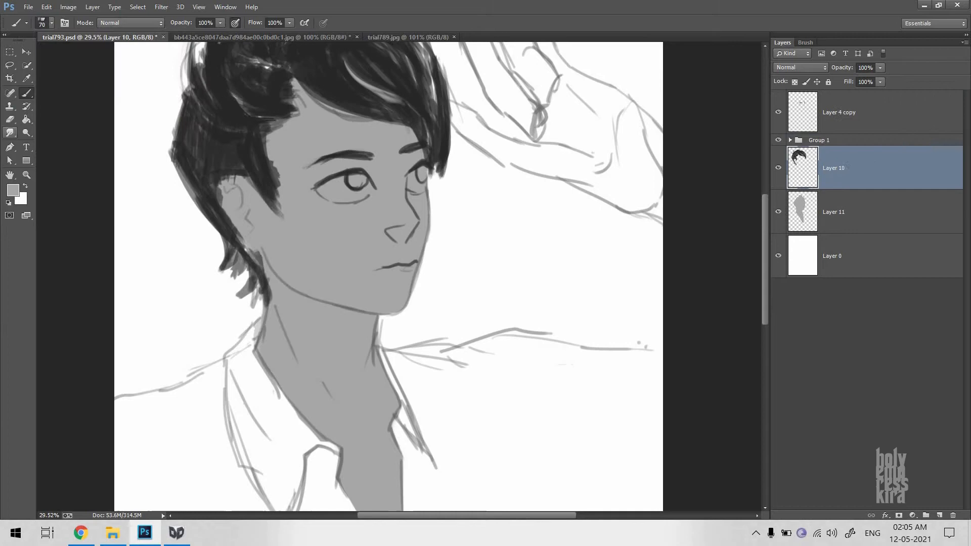
- Shade the eye socket, nose, cheek and lips darker on Layer 11, then add Layer 12
left_click(833, 212)
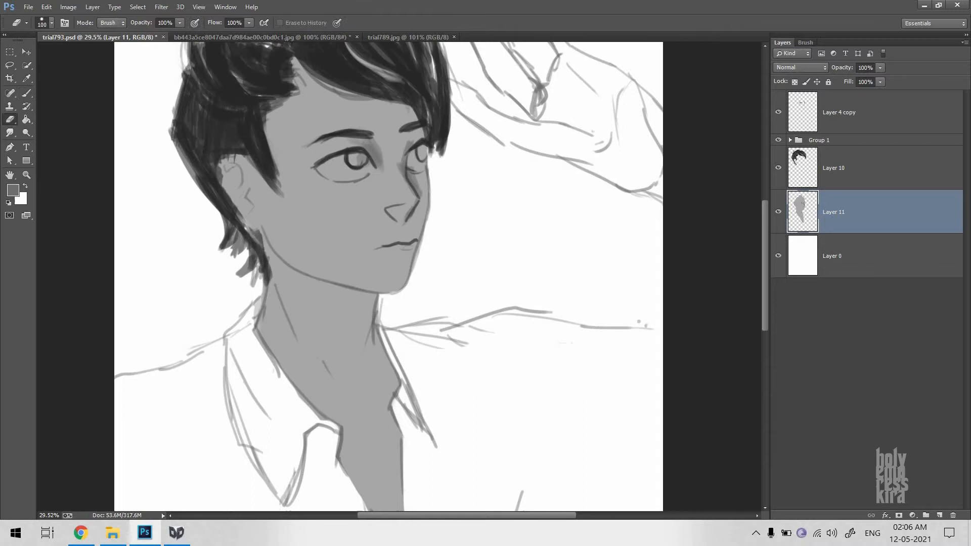
left_click(866, 112)
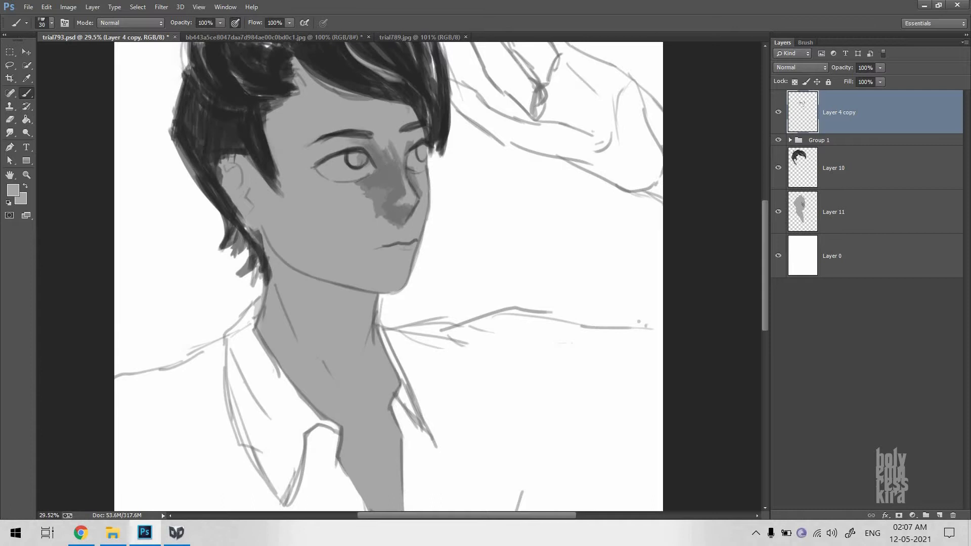
left_click(832, 211)
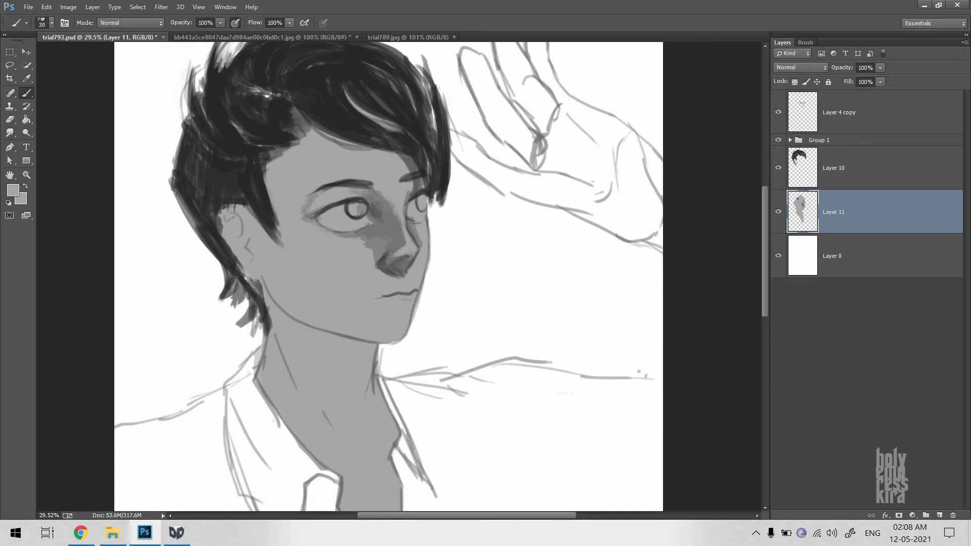
scroll("down", 3)
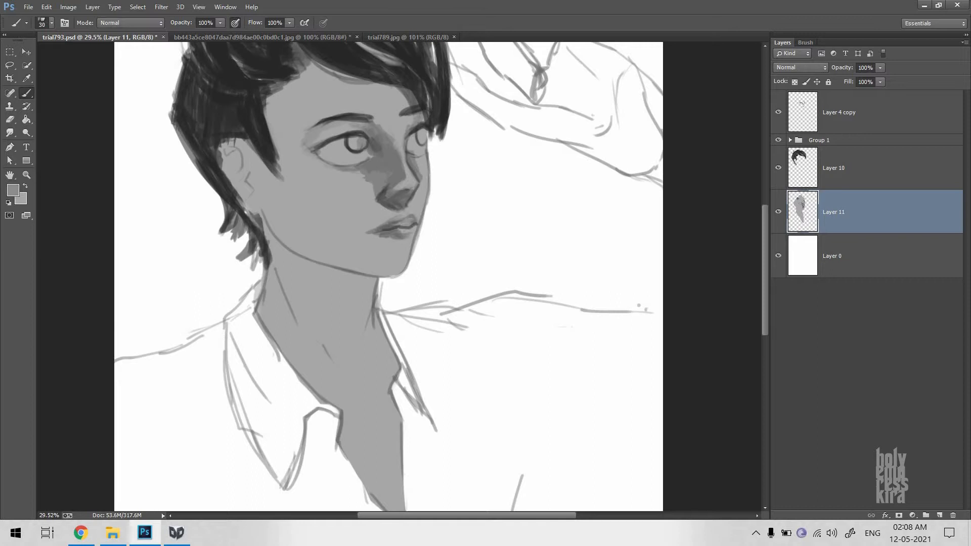
left_click(838, 112)
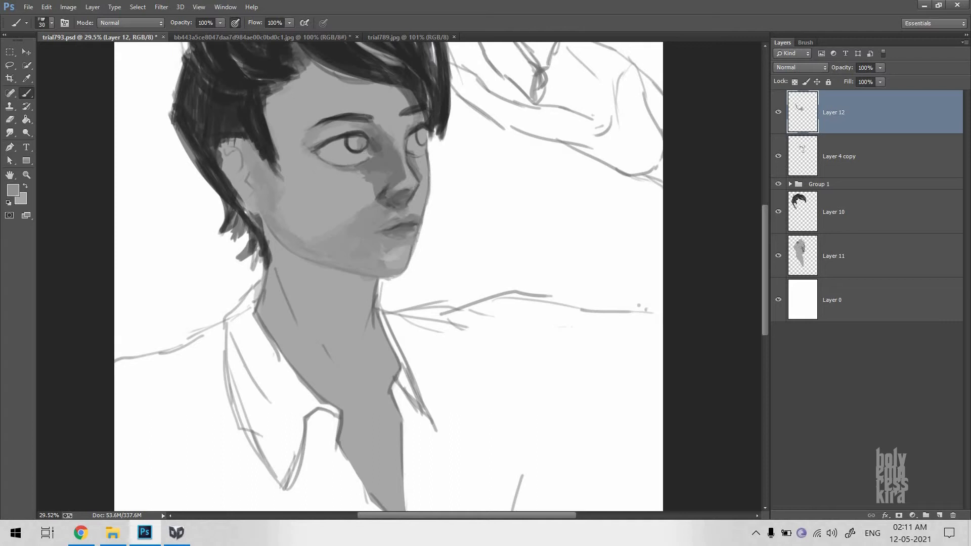
- Brush darker gray shadows under the jaw, on the ear and down the neck on Layer 11
left_click(833, 256)
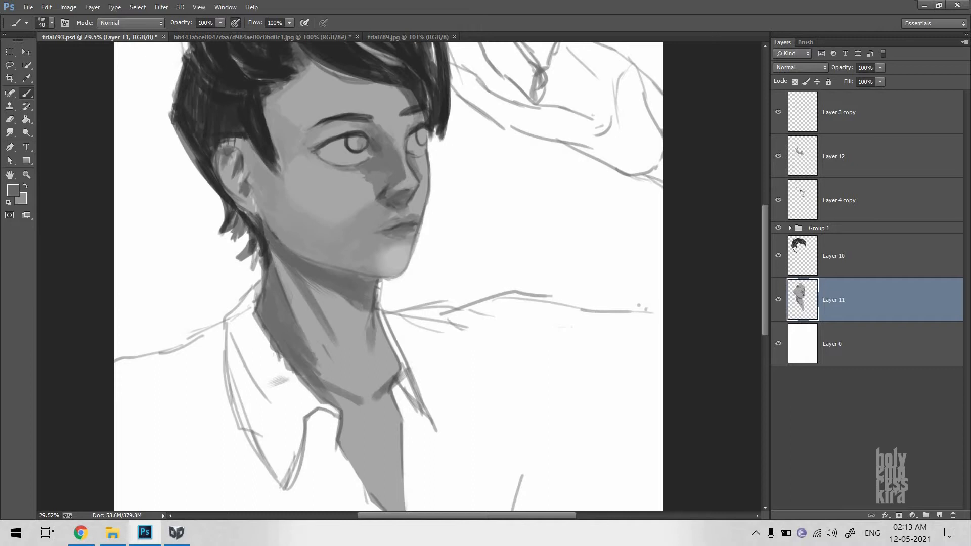
left_click(834, 155)
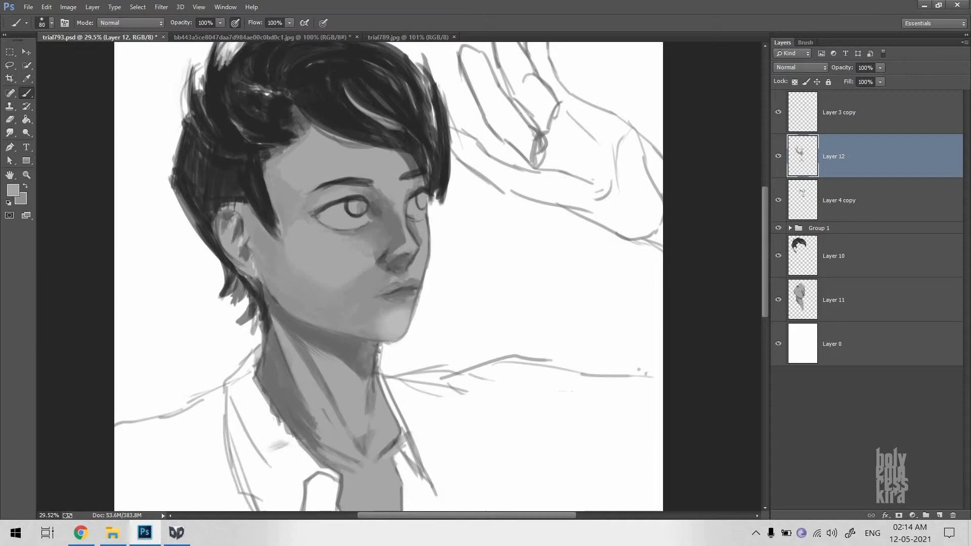
- Block in the black collar and shoulders on new Layer 13, then begin a narrower crop
left_click(838, 200)
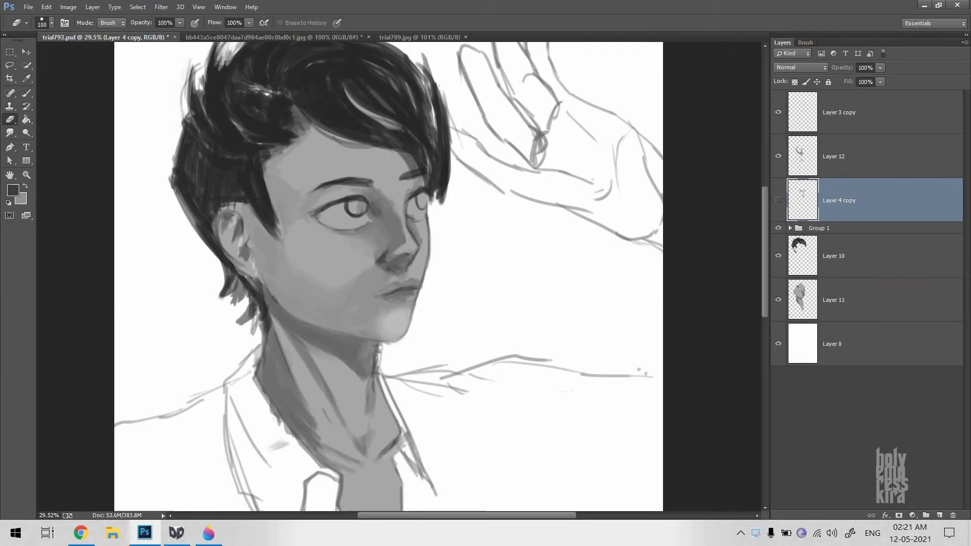
left_click(161, 7)
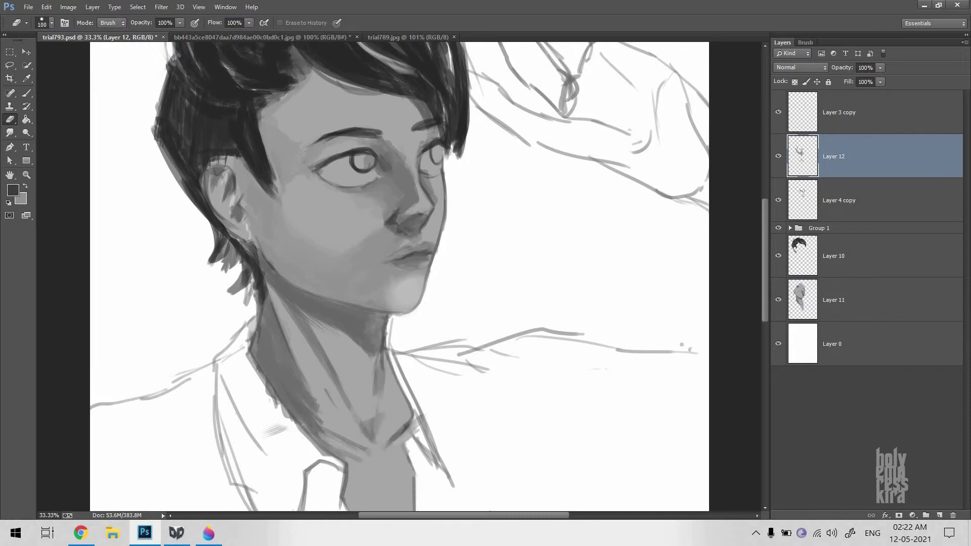
left_click(832, 344)
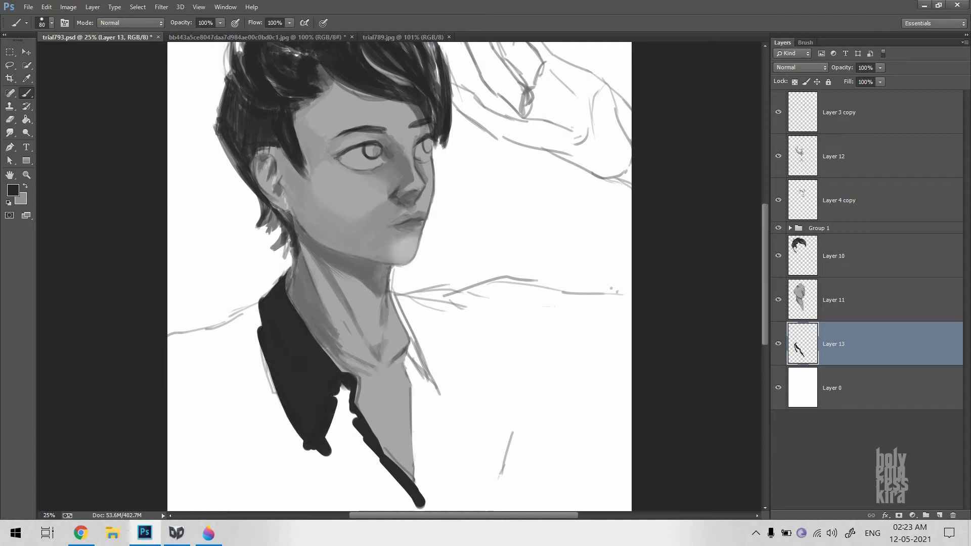
left_click(10, 55)
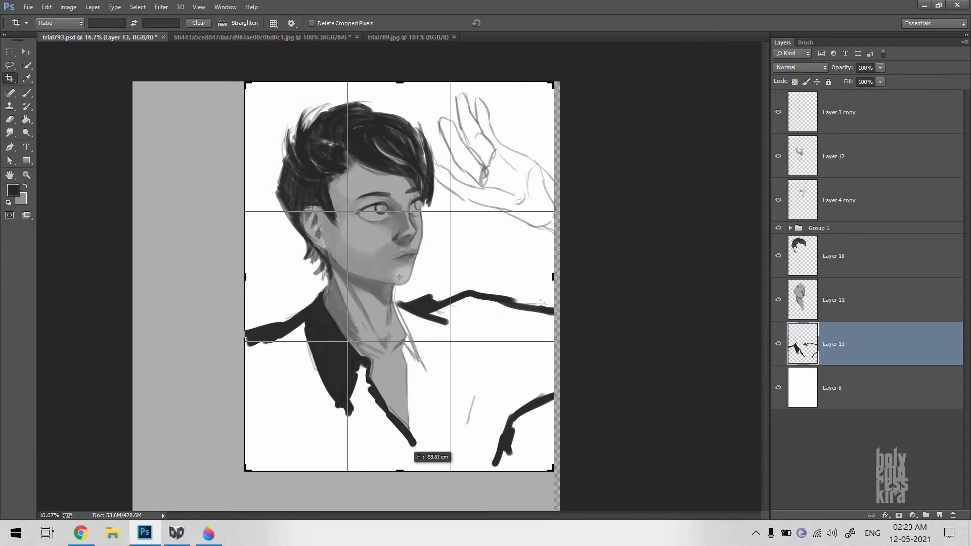
left_click(832, 387)
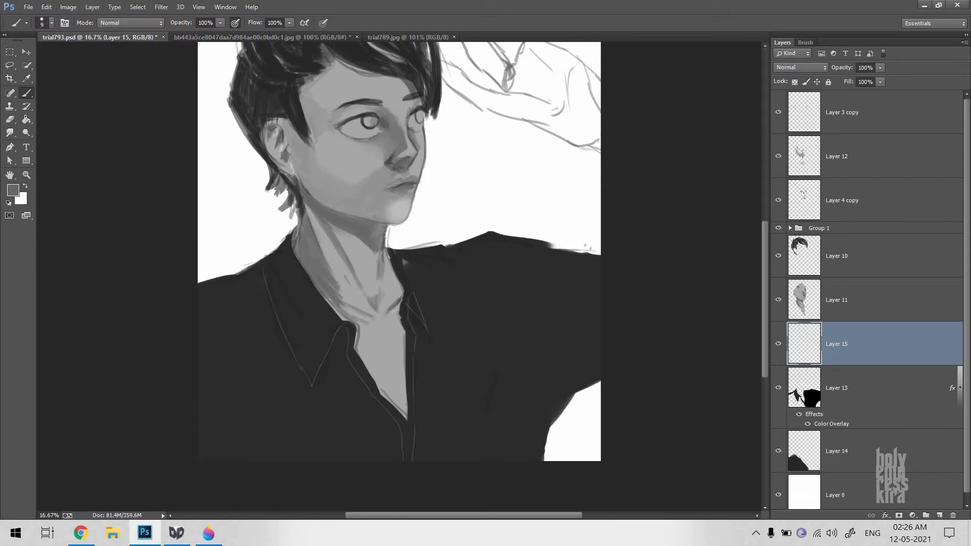
- Hide the hand sketch group and deepen the hair and face shading on a new layer
left_click(837, 299)
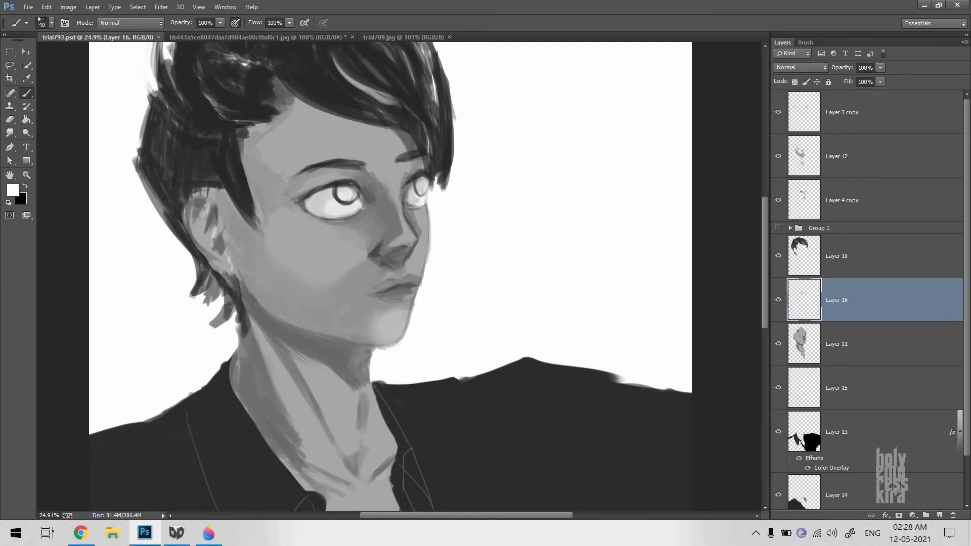
- Paint gray irises and dark pupils into the white eyes for an upward gaze
left_click(347, 195)
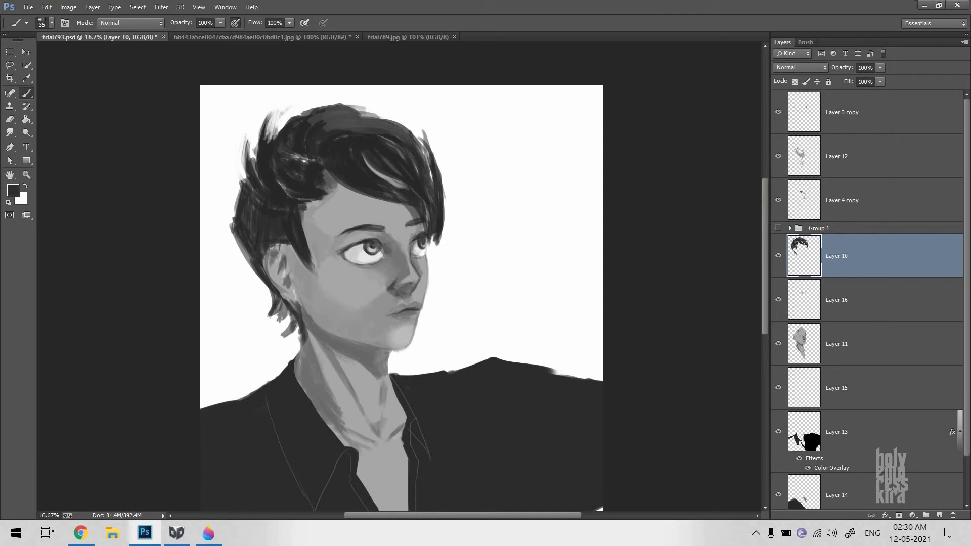
- Paint loose wispy hair strands on a new layer and hide the pencil sketch group
left_click(53, 24)
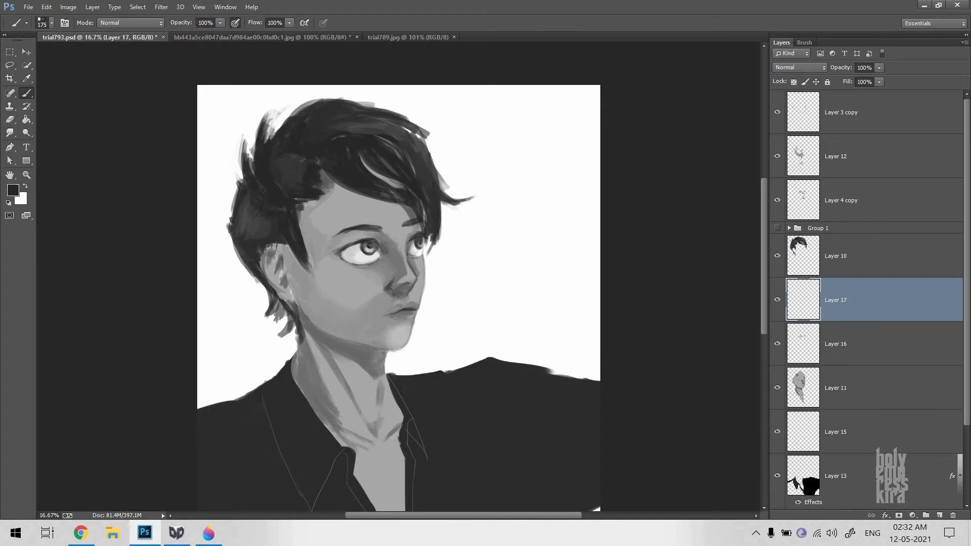
left_click(835, 256)
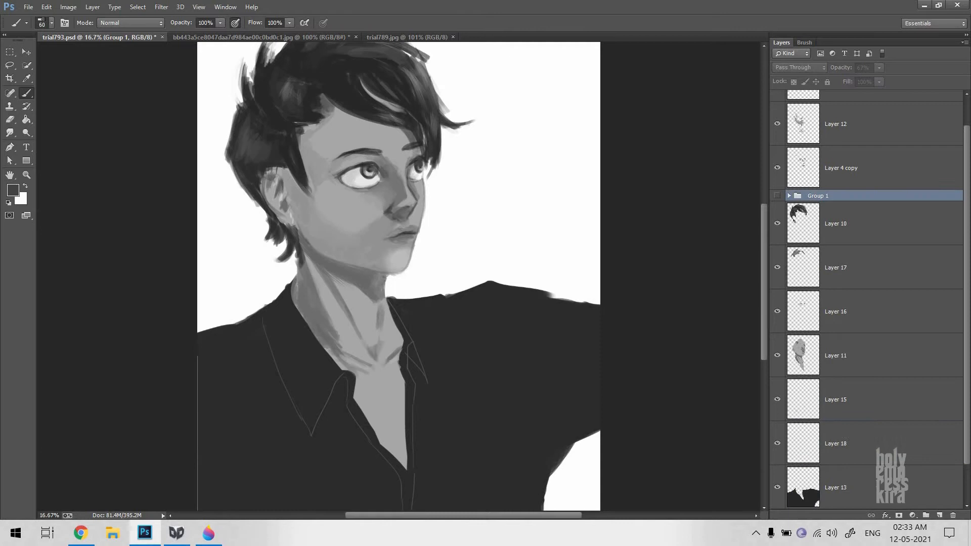
- Show Group 1 again and paint dark sleeve fabric along the raised arm on a new layer
left_click(835, 443)
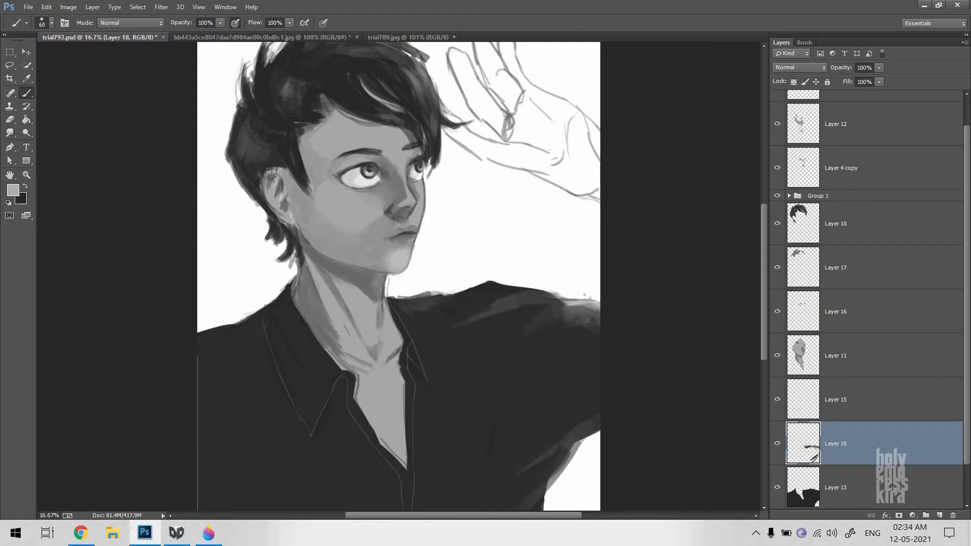
left_click(836, 487)
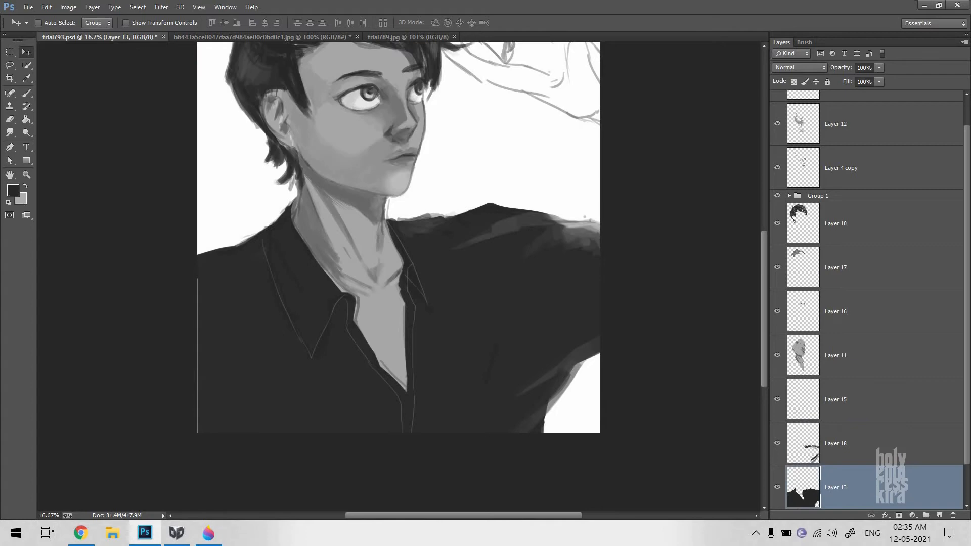
- Fill the sleeve and shoulder in dark gray beneath the hand sketch
left_click(836, 443)
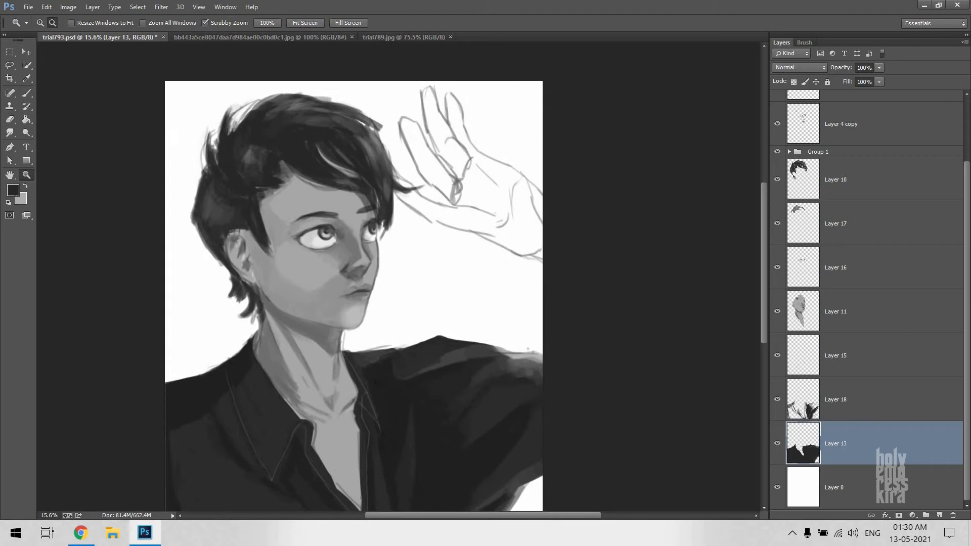
left_click(855, 179)
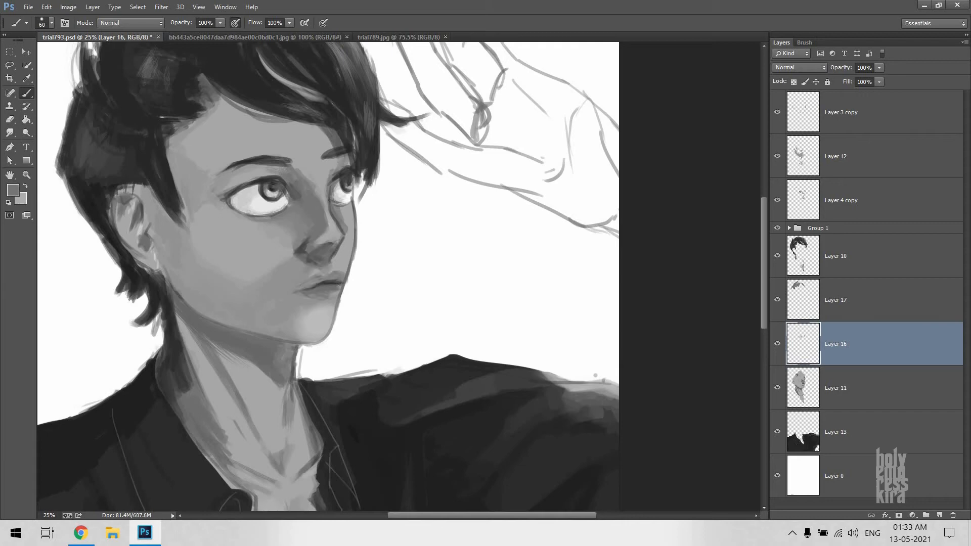
- Fill the raised hand shape on Layer 18 with a flat mid-gray skin tone
left_click(836, 156)
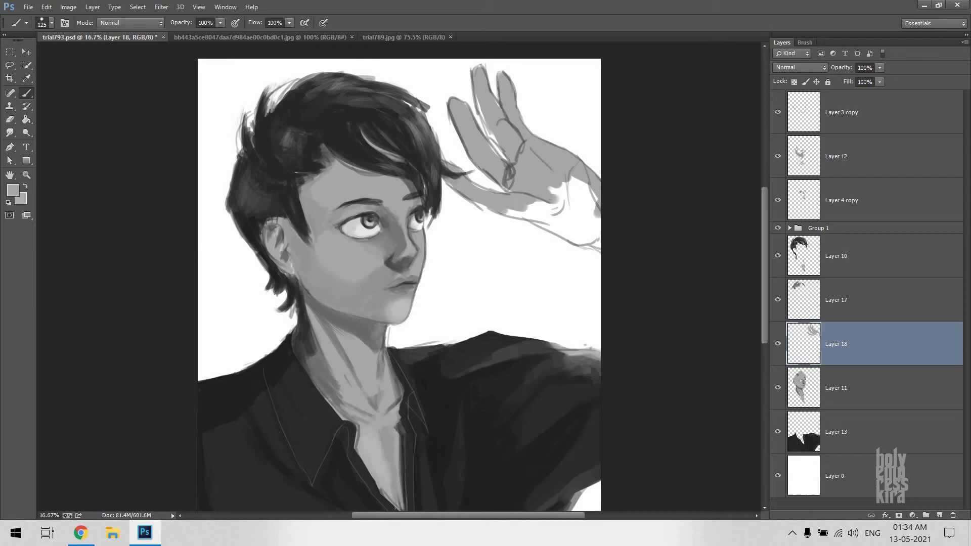
- Paint light and dark tones on Layer 19 so the fingers and palm read as rounded forms
left_click(926, 515)
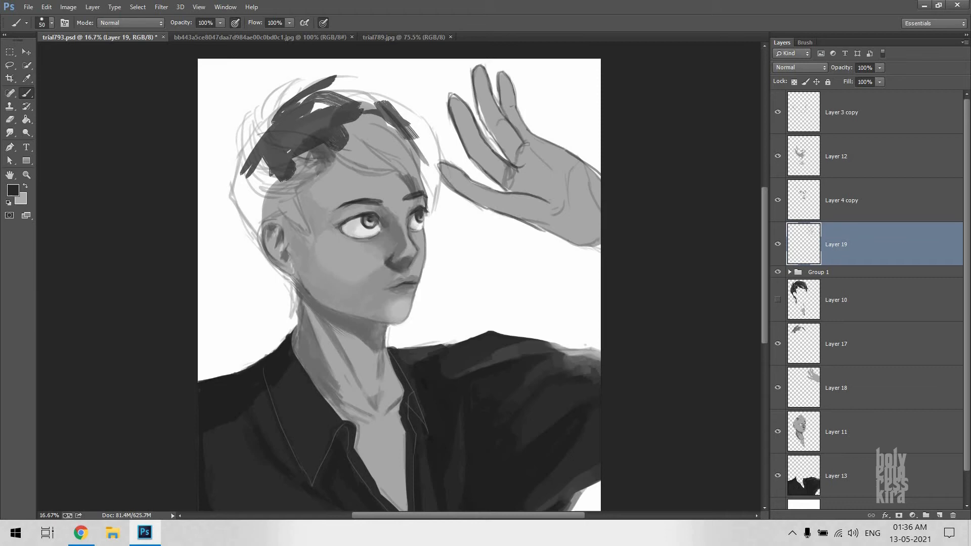
left_click(836, 388)
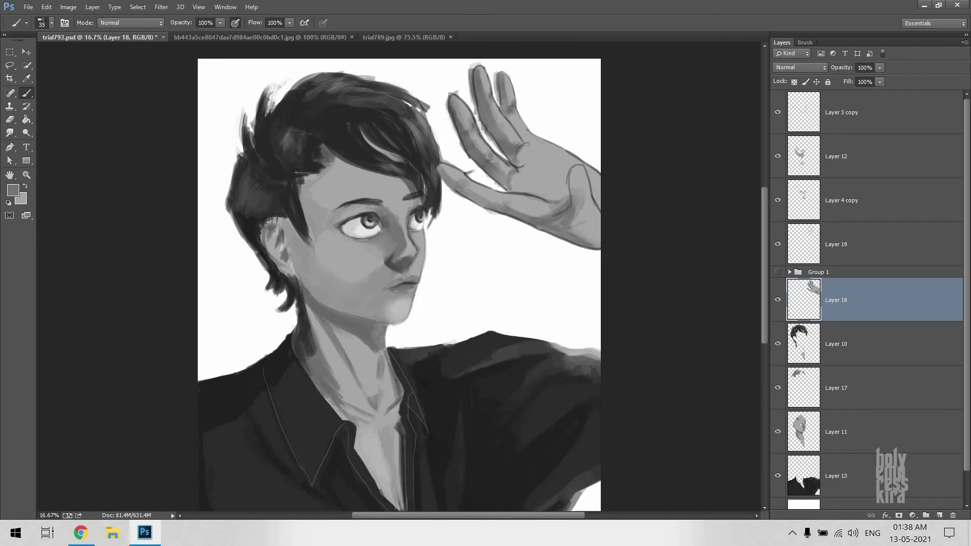
- Paint fine finger edges and knuckle creases on Layer 20 with a small brush
left_click(10, 106)
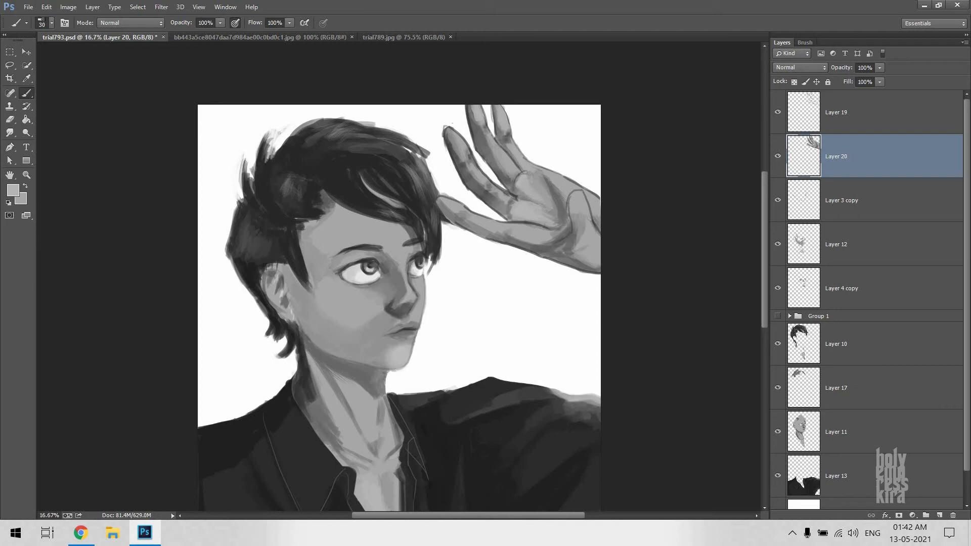
left_click(53, 23)
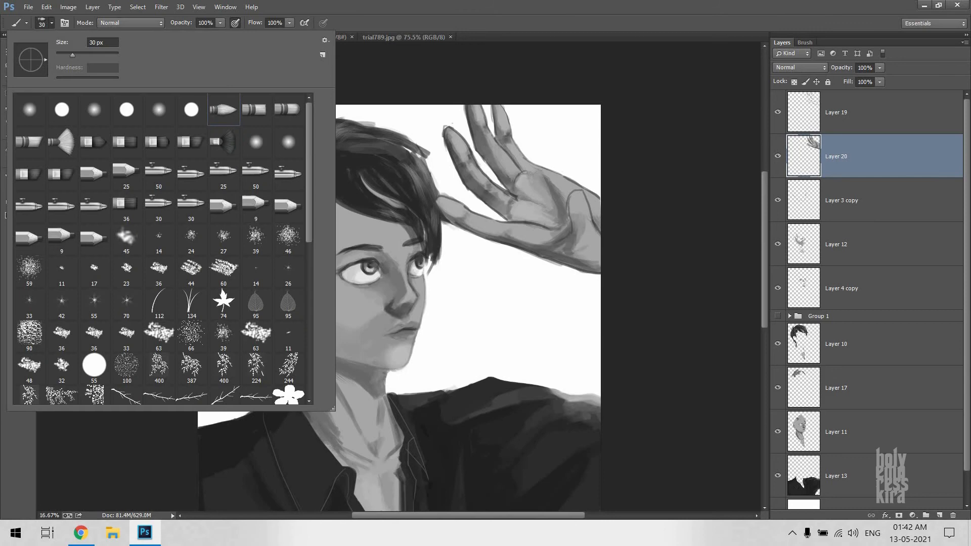